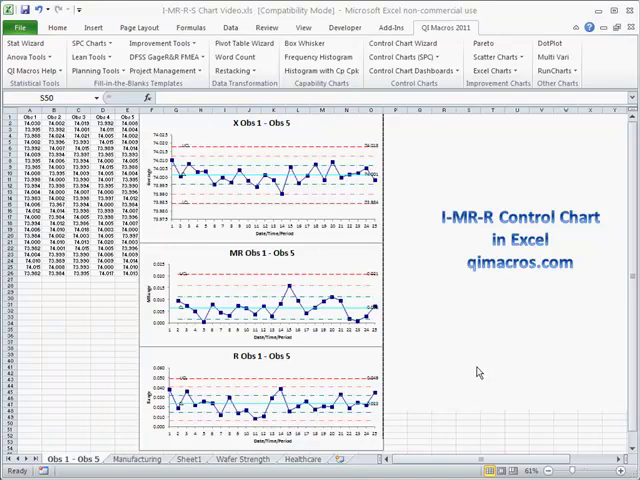
pyautogui.moveTo(183, 280)
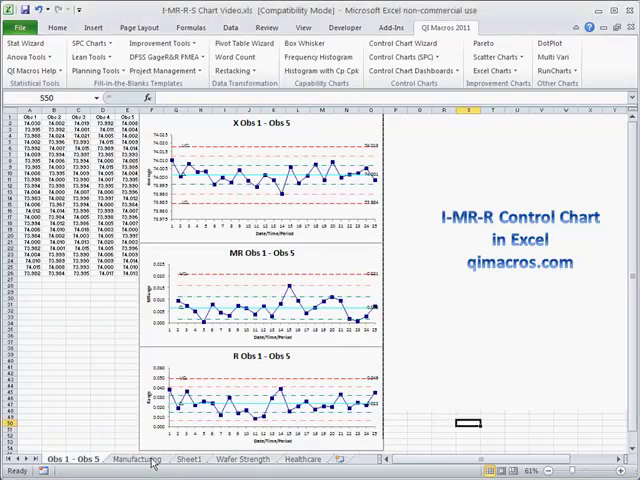
# Step: Switch to the Manufacturing sheet with the Sample Number and Obs 1–5 data
pyautogui.click(147, 459)
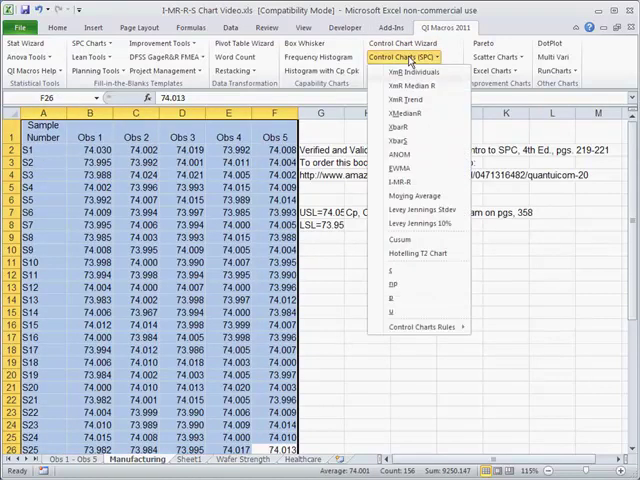
pyautogui.moveTo(418, 183)
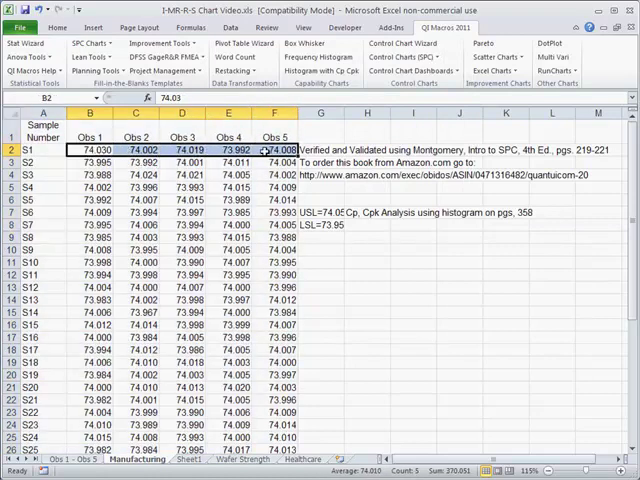
# Step: Select the data table A1:F26 on the Manufacturing sheet for charting
pyautogui.click(89, 161)
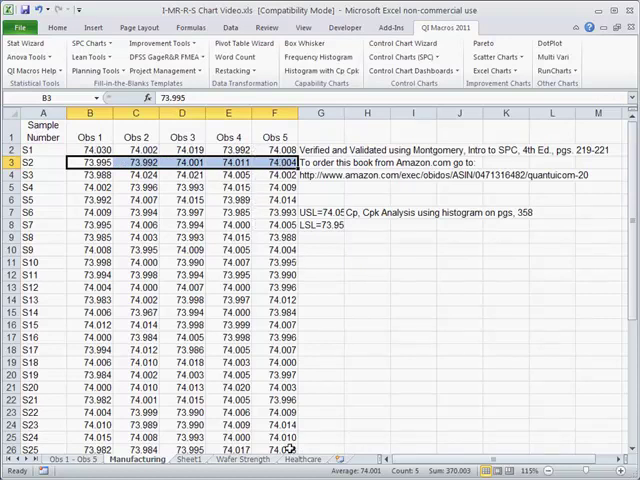
pyautogui.moveTo(44, 140); pyautogui.dragTo(290, 455)
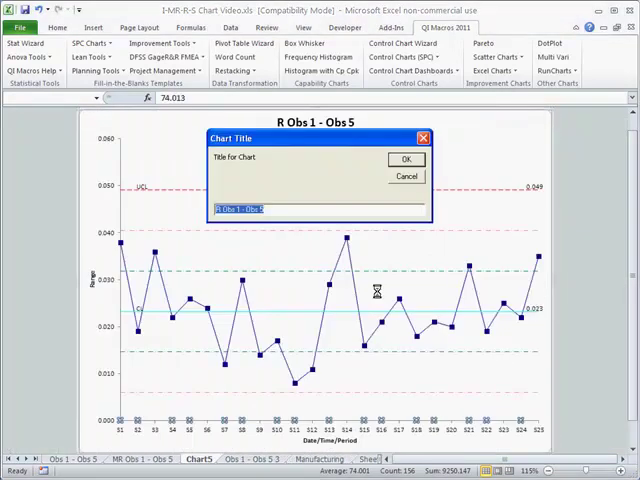
# Step: Accept the default R chart and X chart titles and the Average y-axis title
pyautogui.click(406, 159)
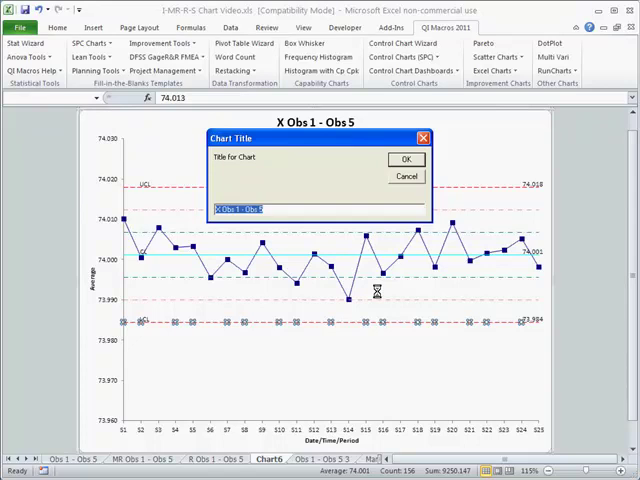
pyautogui.click(405, 158)
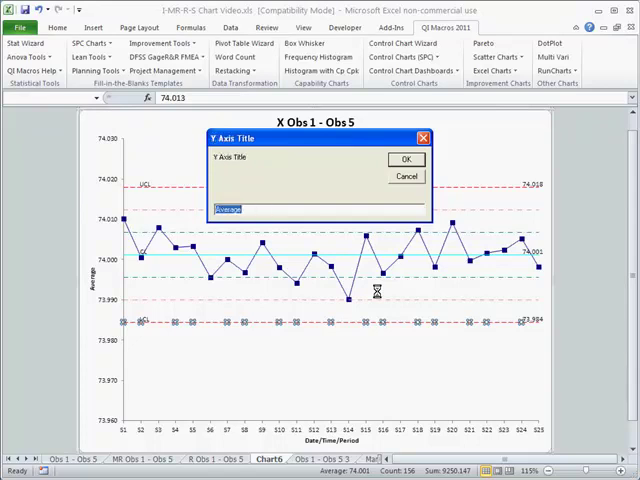
pyautogui.click(405, 159)
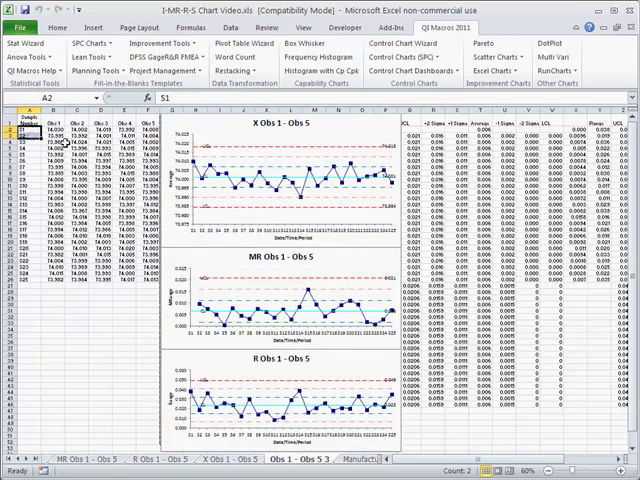
pyautogui.click(60, 135)
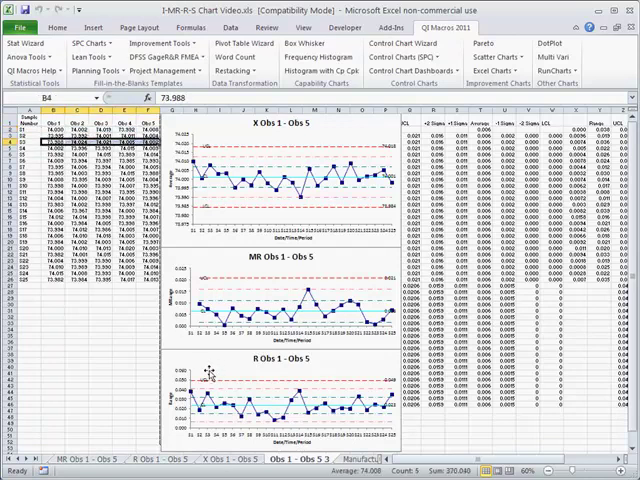
pyautogui.click(280, 290)
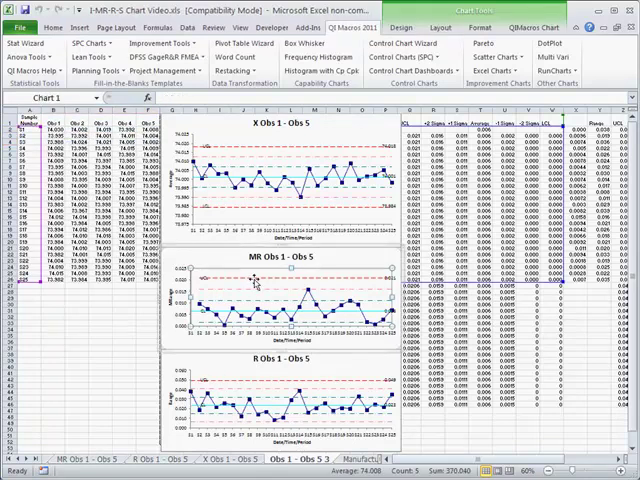